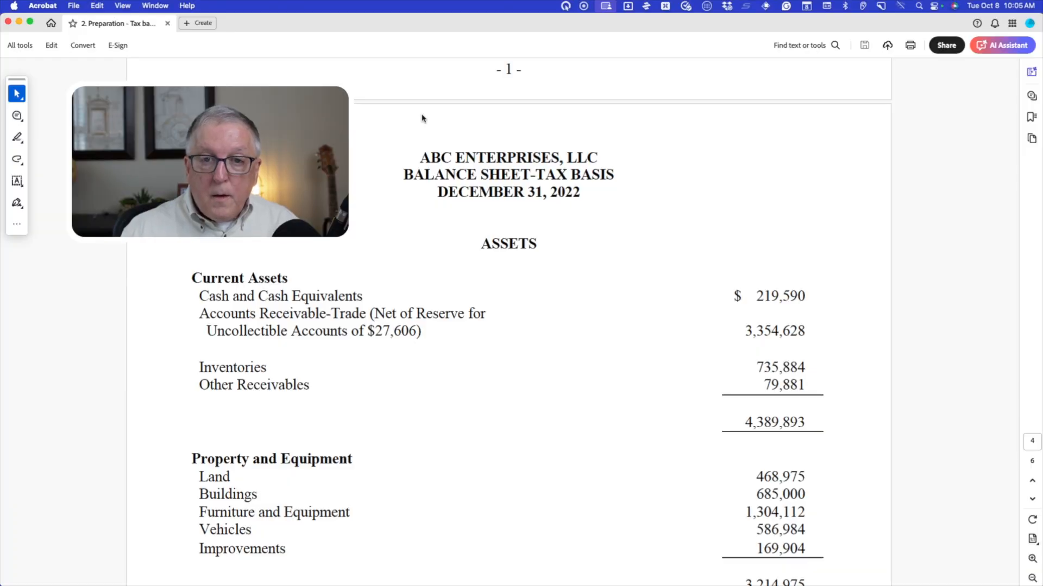
# Scroll page 1 to Property and Equipment, Accumulated Depreciation and Total Assets
pyautogui.click(398, 111)
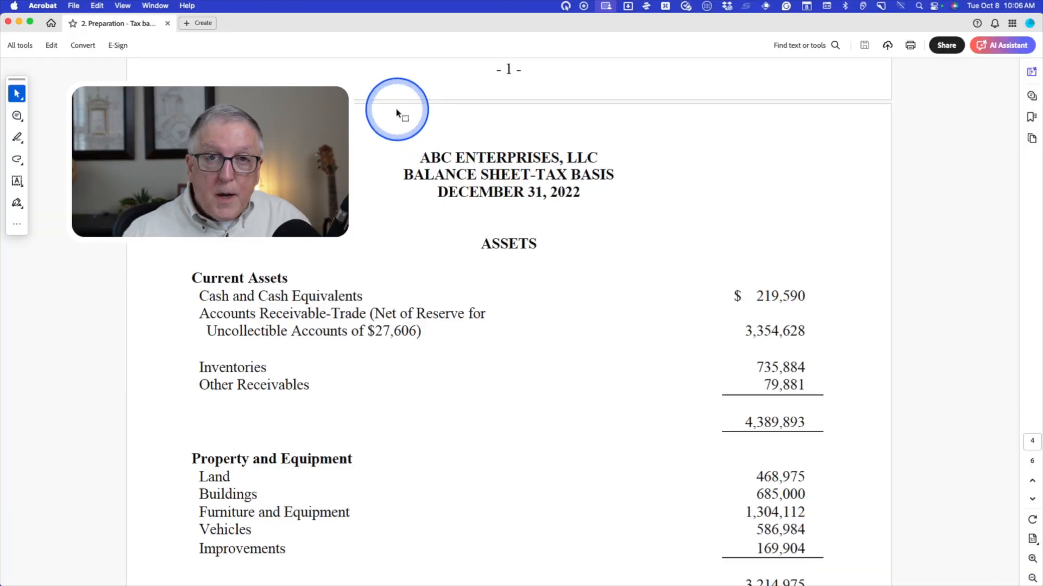
pyautogui.moveTo(423, 152)
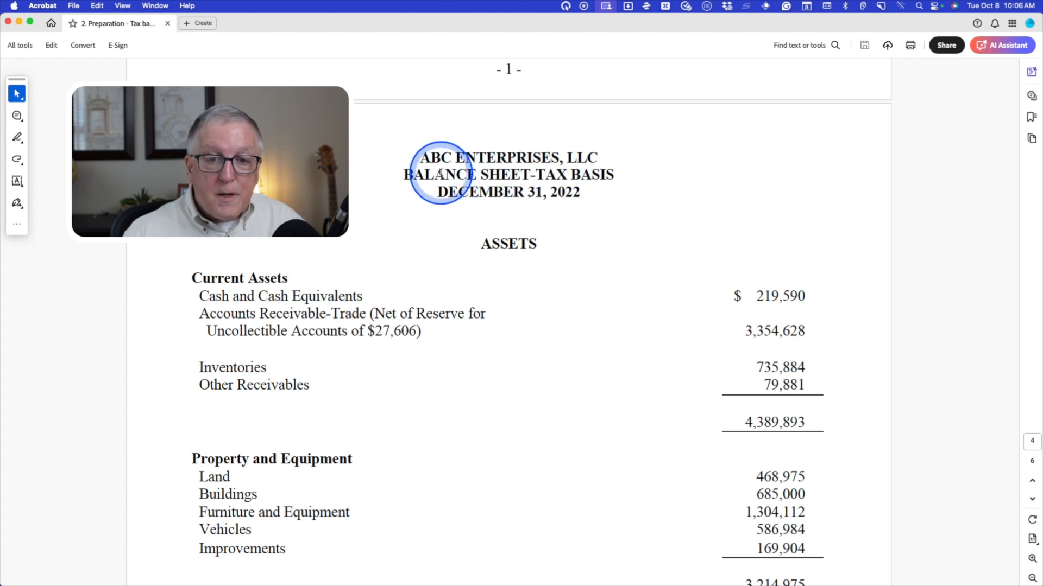
pyautogui.moveTo(535, 175)
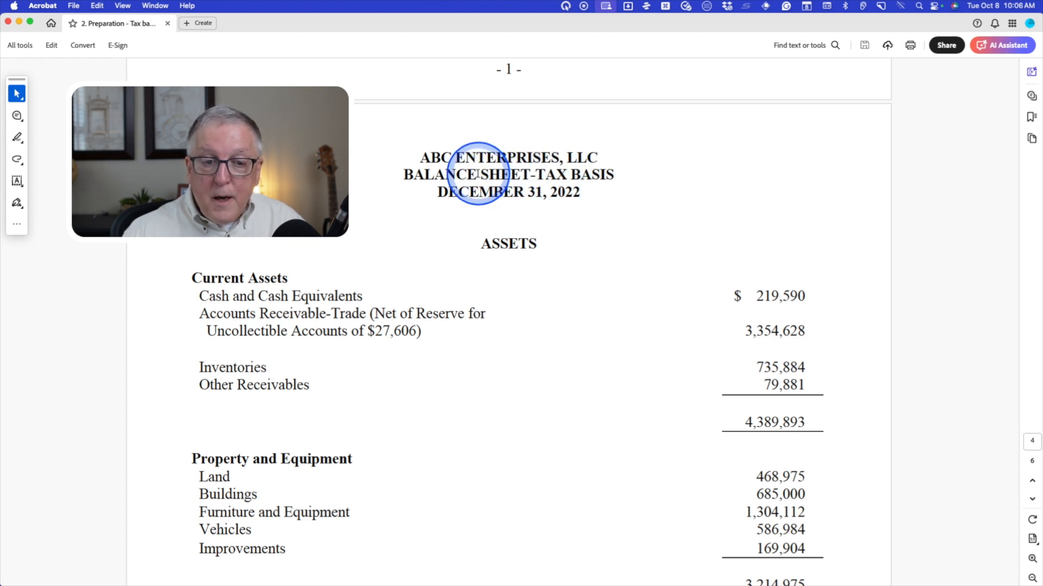
pyautogui.moveTo(439, 253)
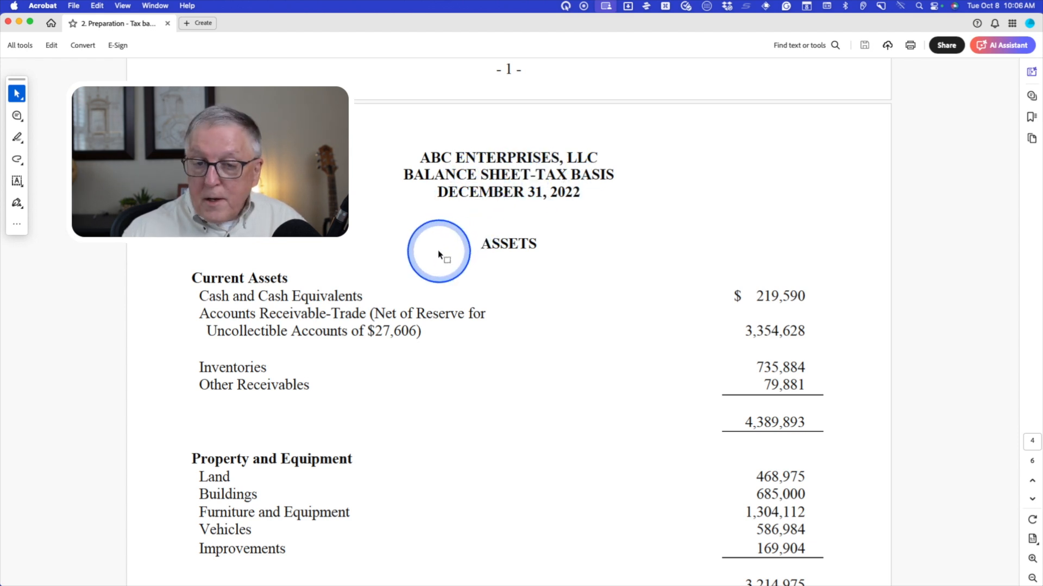
pyautogui.scroll(-3)
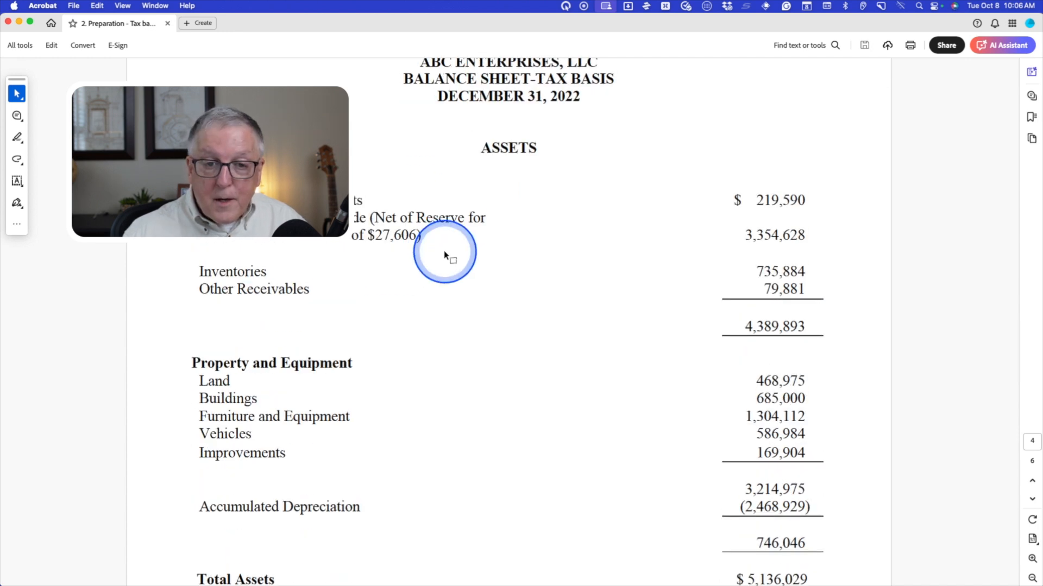
pyautogui.scroll(3)
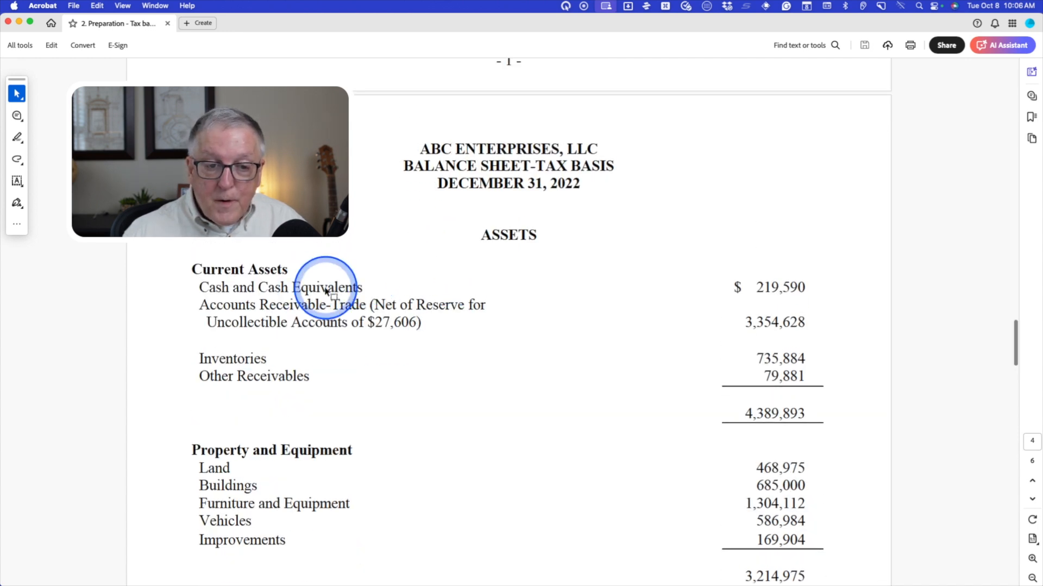
pyautogui.scroll(-3)
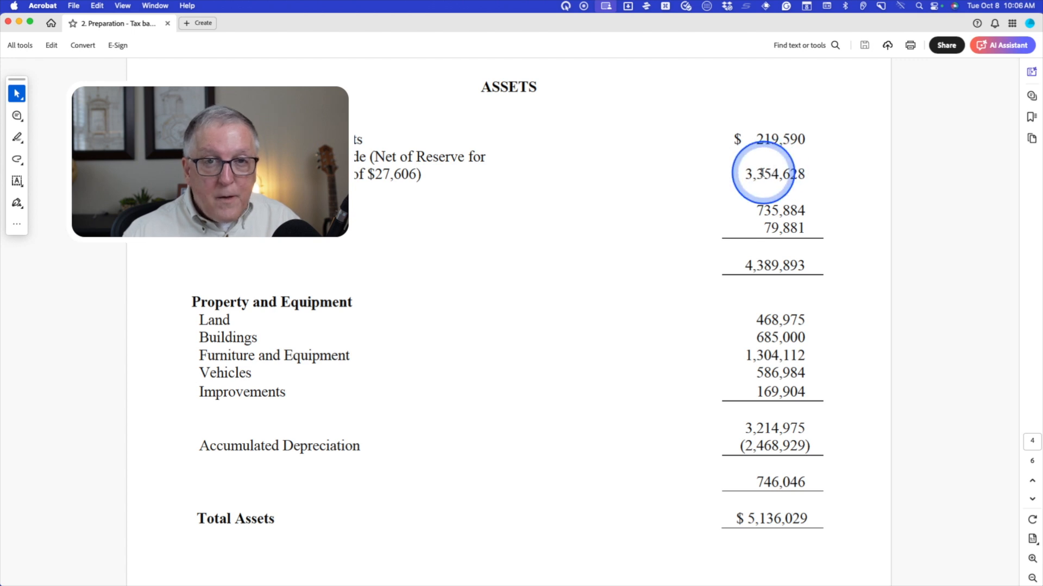
pyautogui.scroll(3)
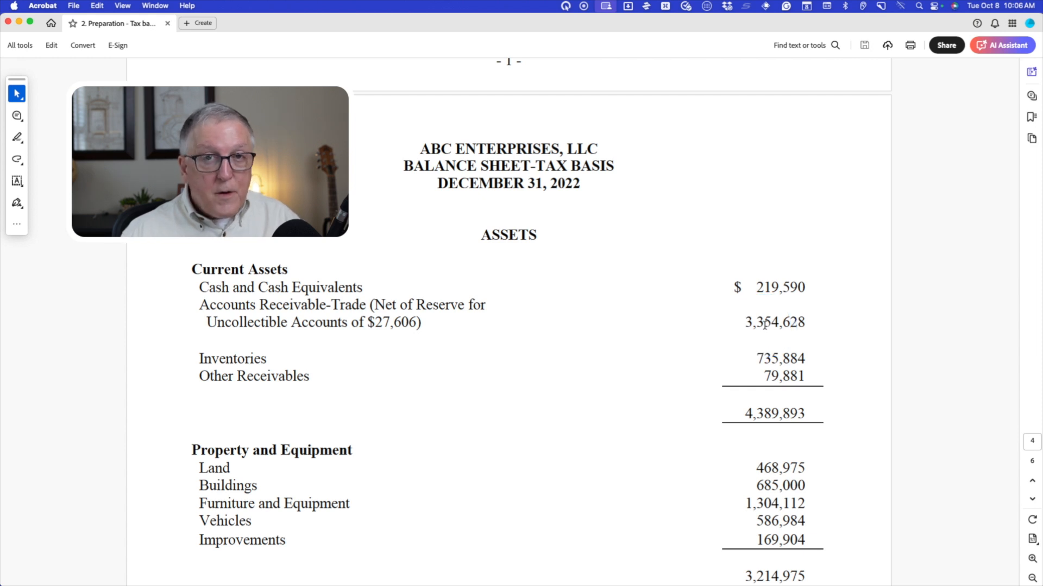
pyautogui.click(778, 323)
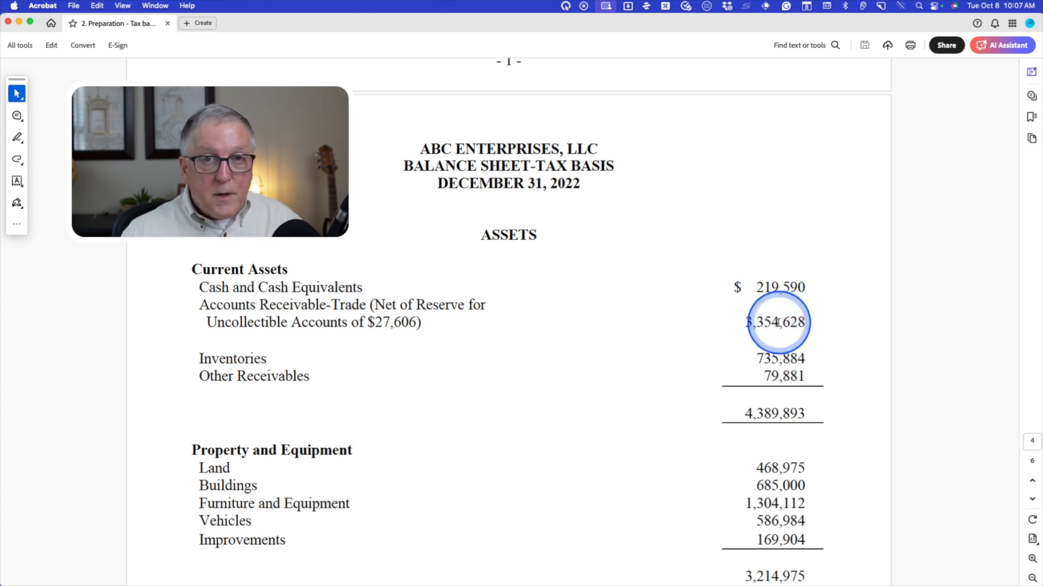
pyautogui.moveTo(306, 312)
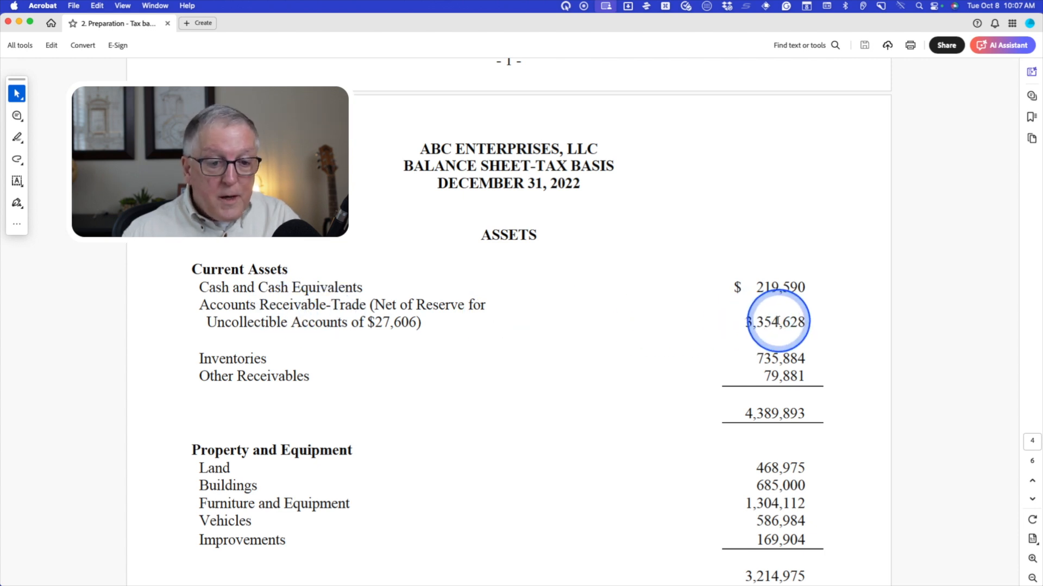
pyautogui.scroll(-3)
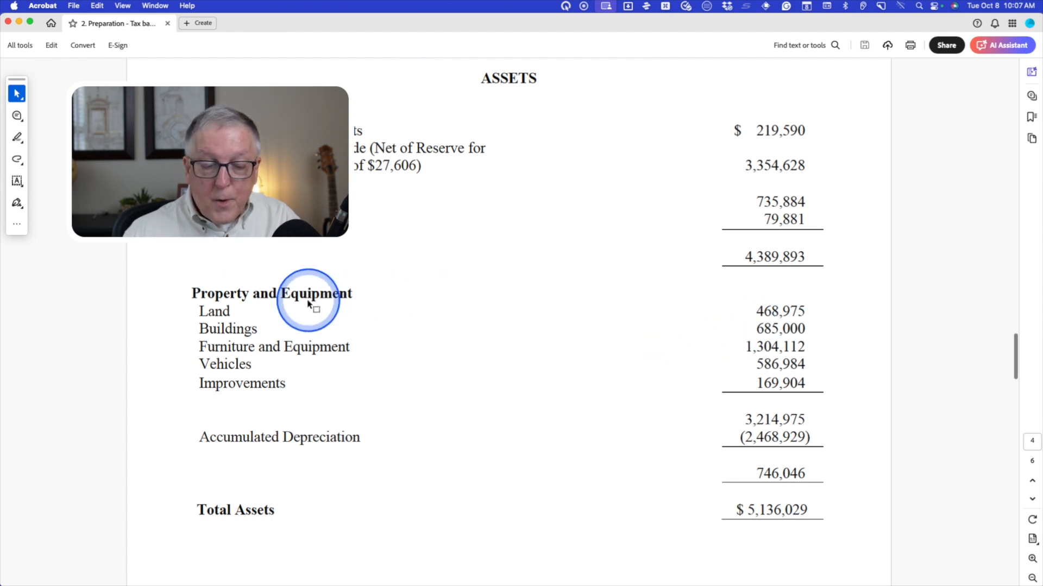
pyautogui.moveTo(787, 364)
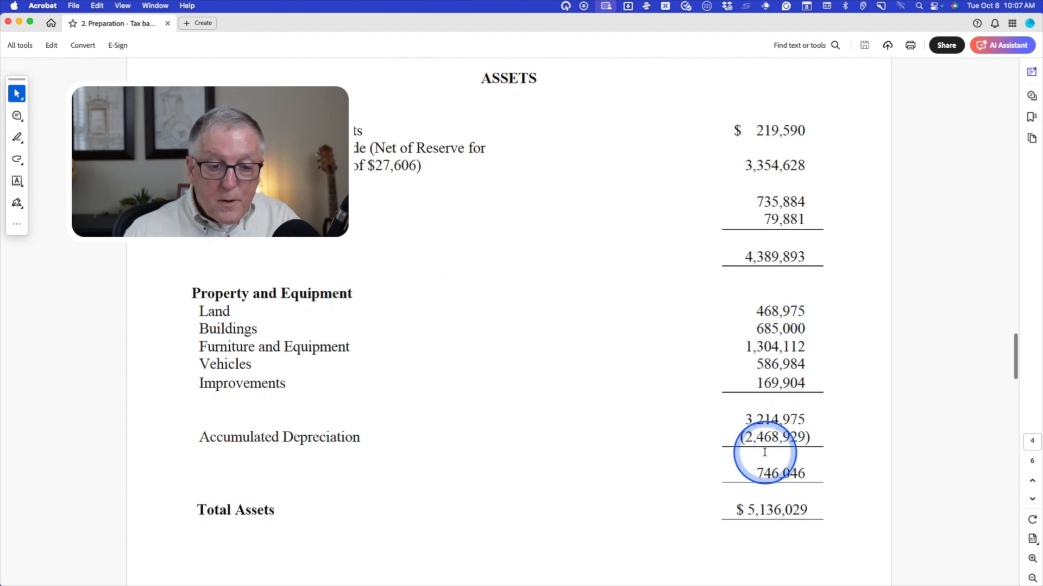
pyautogui.moveTo(293, 444)
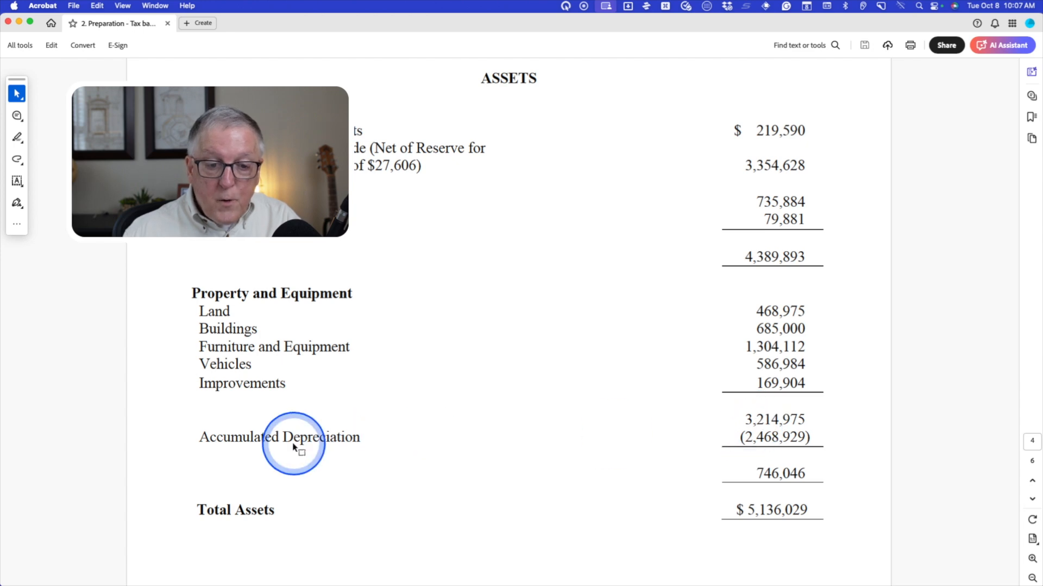
pyautogui.moveTo(772, 437)
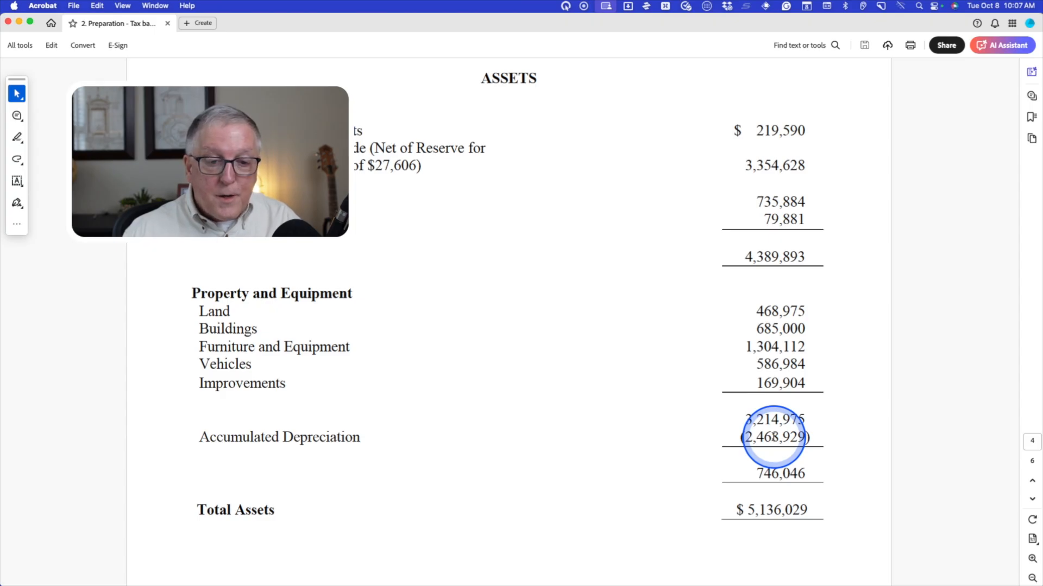
pyautogui.scroll(-3)
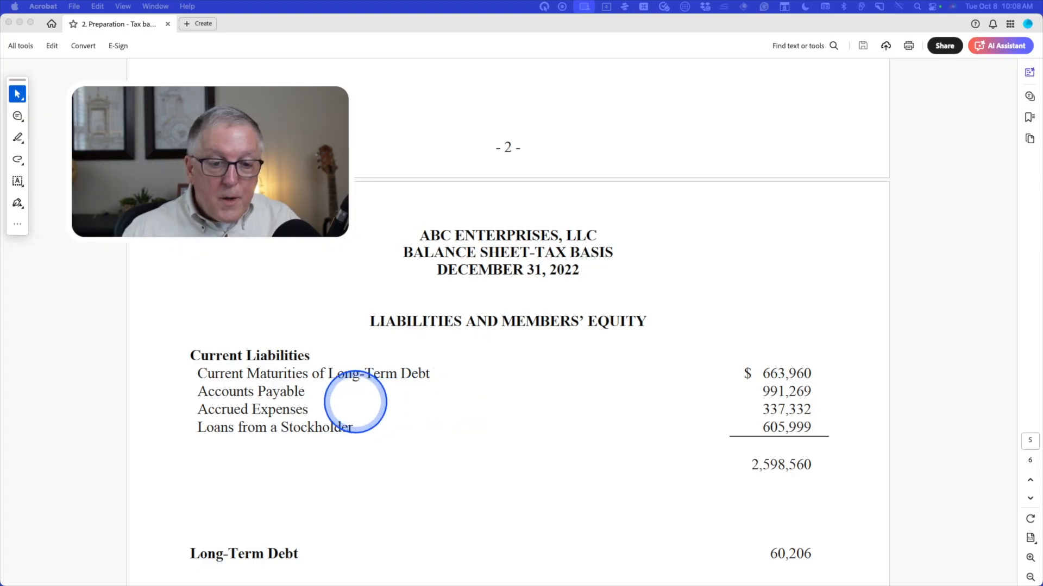
# Scroll past the balance sheet's totals to the Statement of Operations heading
pyautogui.scroll(-3)
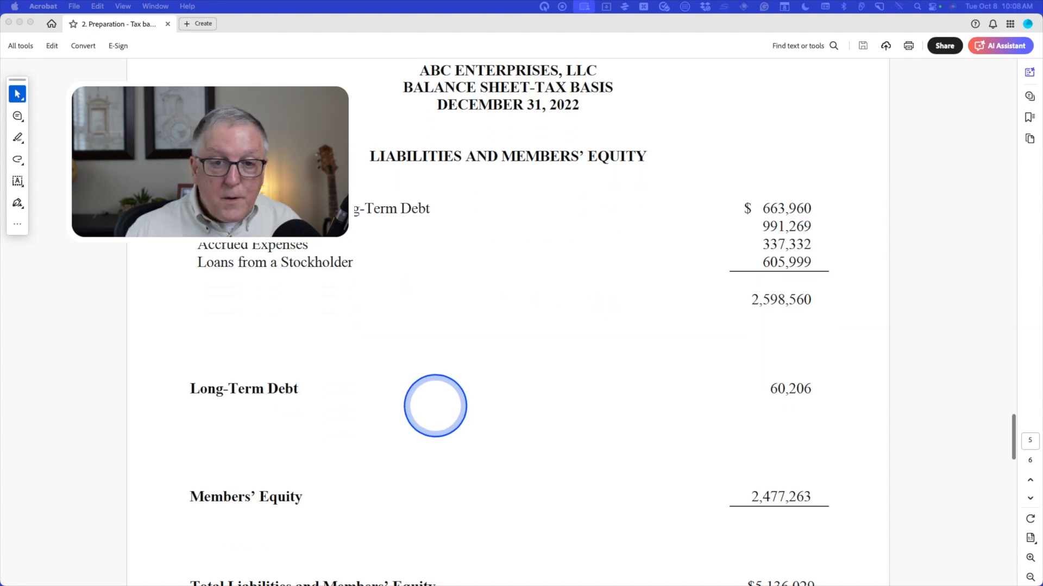
pyautogui.scroll(-3)
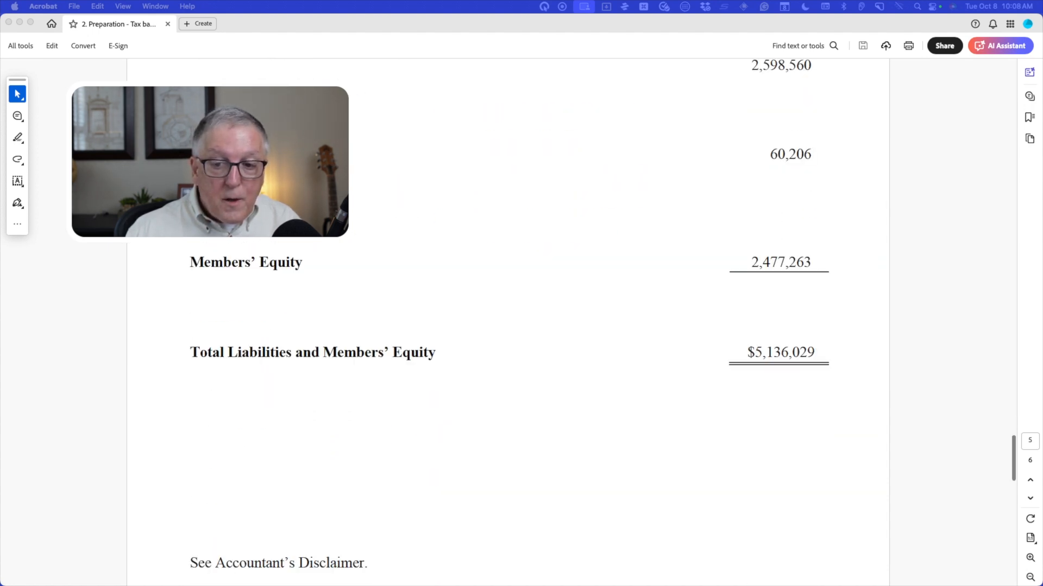
pyautogui.scroll(-3)
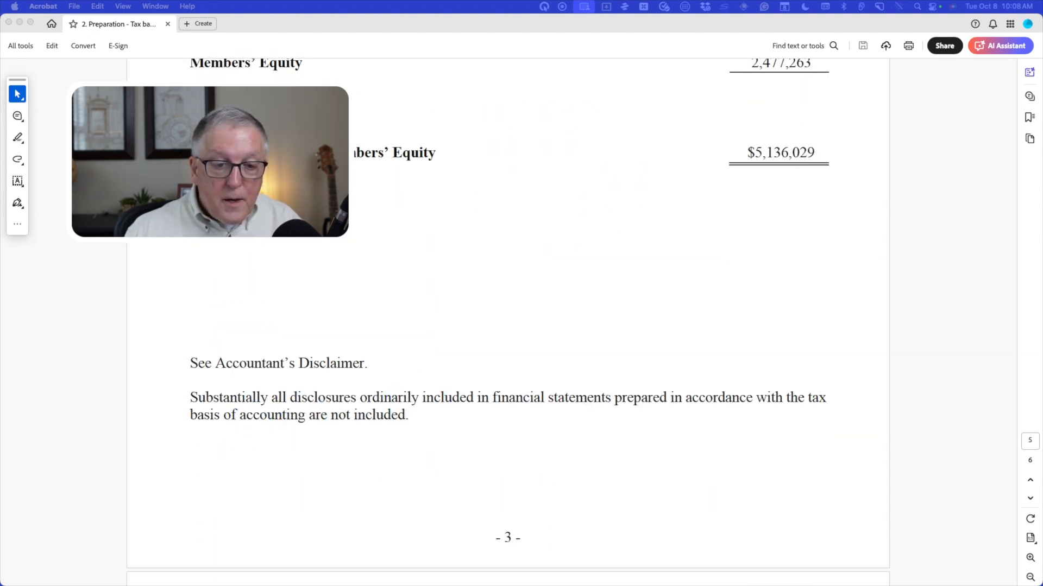
pyautogui.click(293, 370)
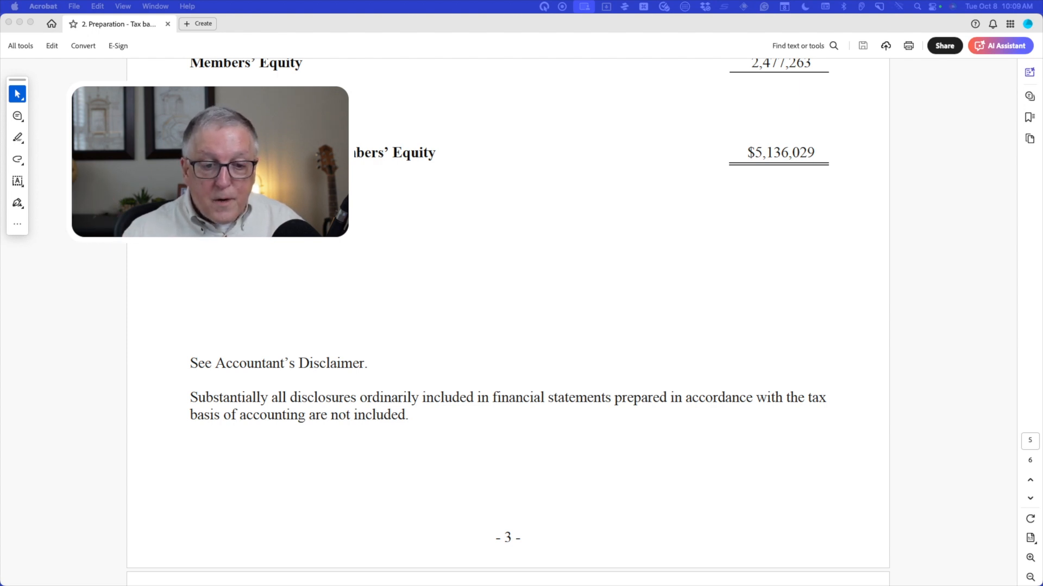
pyautogui.scroll(-3)
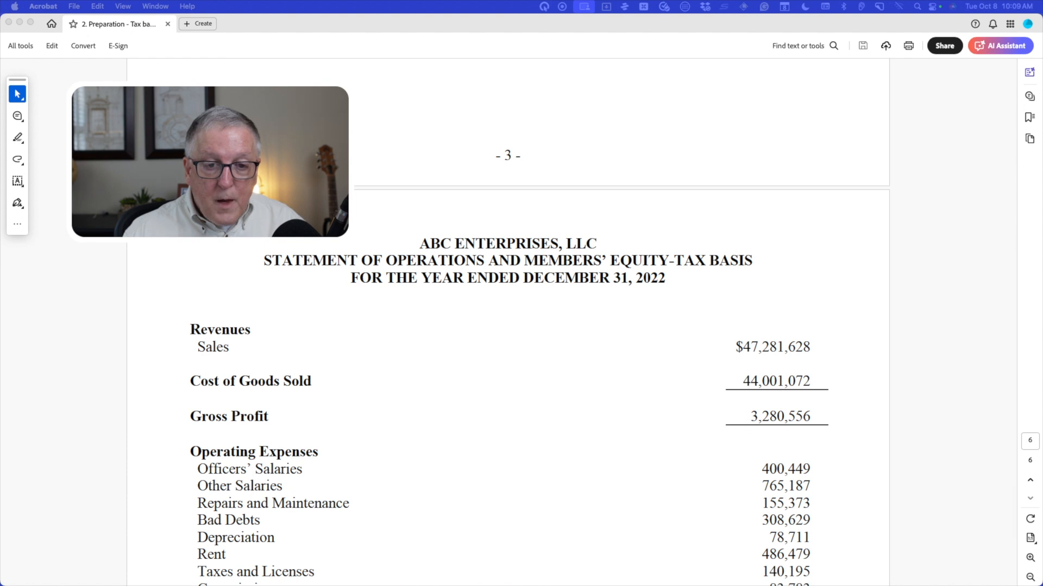
pyautogui.click(309, 376)
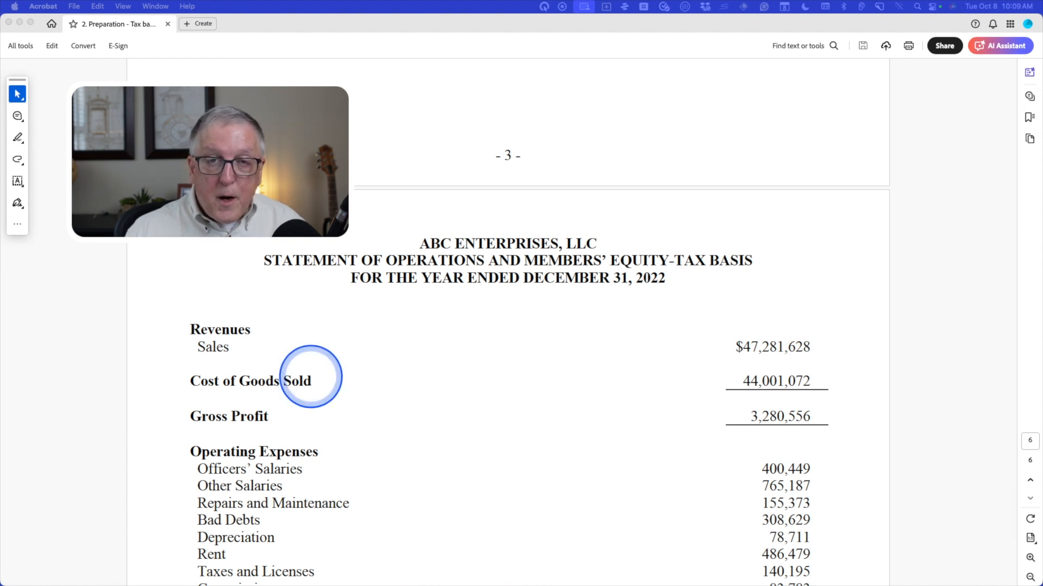
pyautogui.moveTo(480, 302)
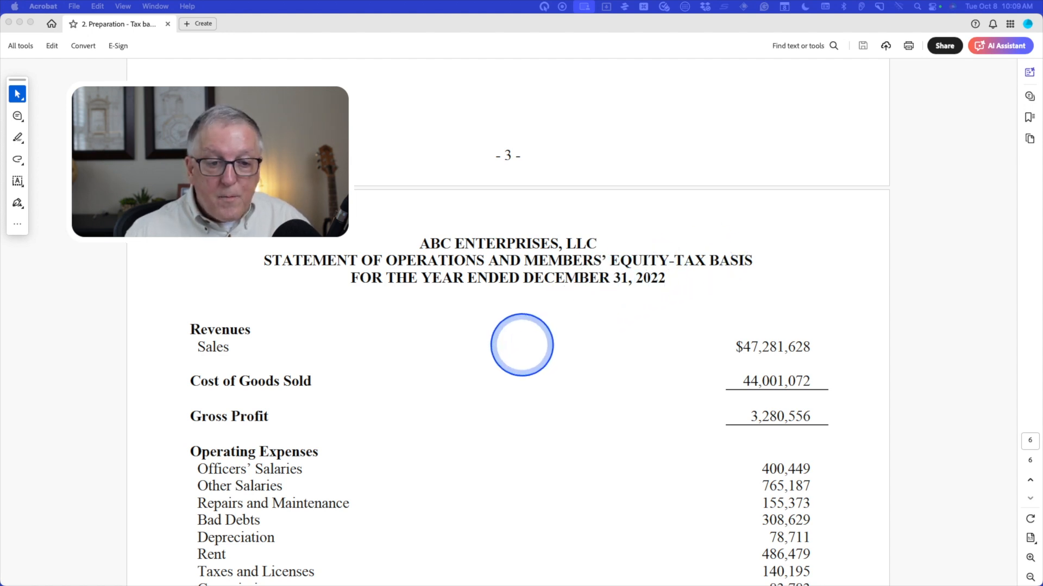
pyautogui.scroll(-3)
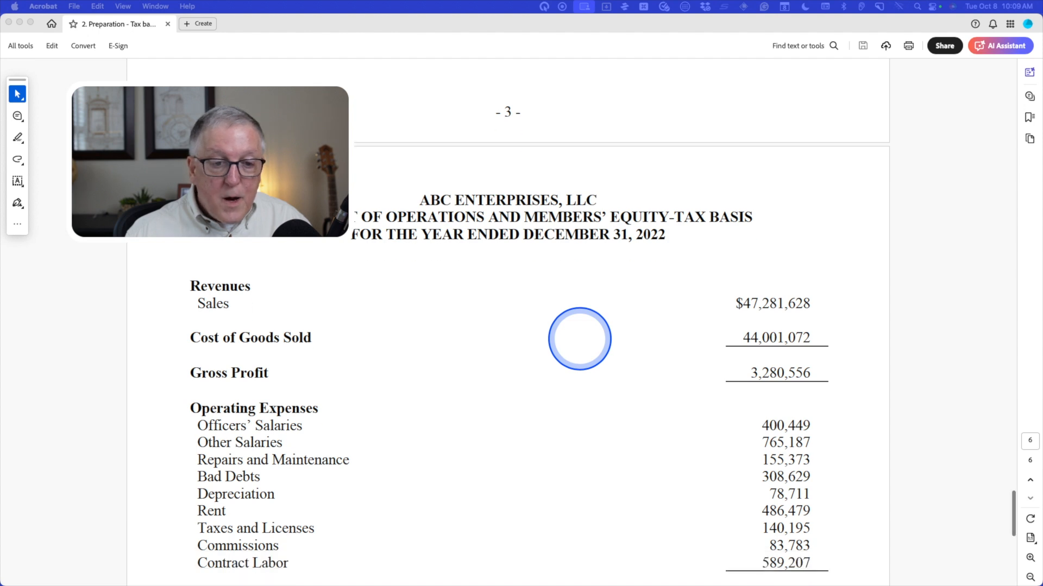
pyautogui.scroll(-3)
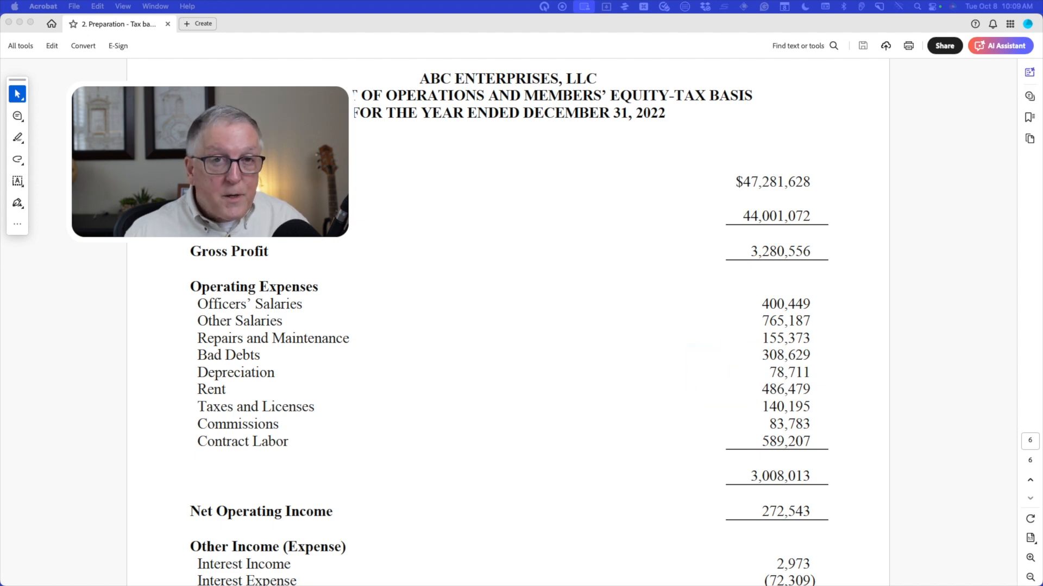
pyautogui.scroll(-3)
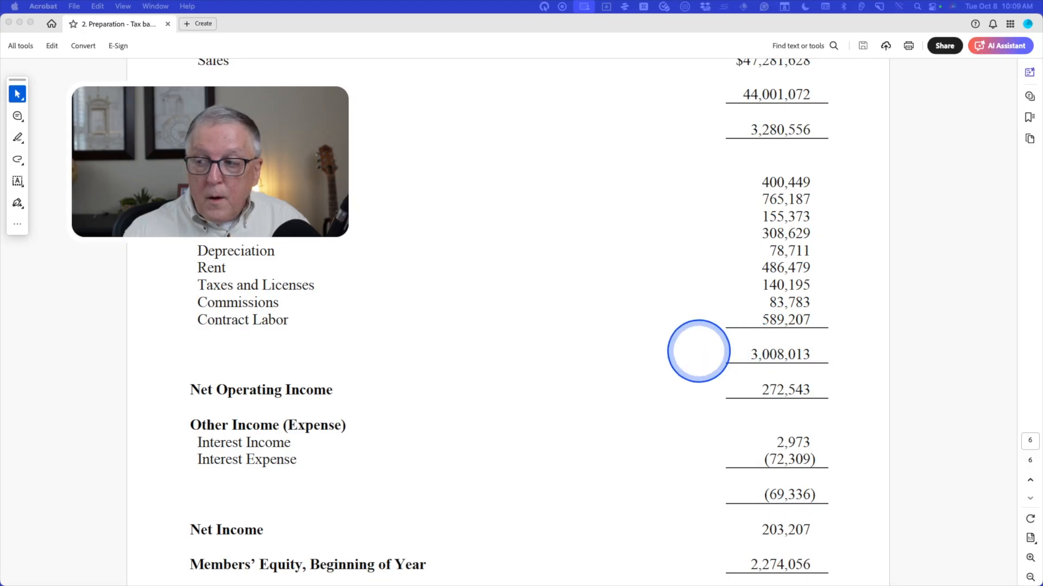
pyautogui.scroll(-3)
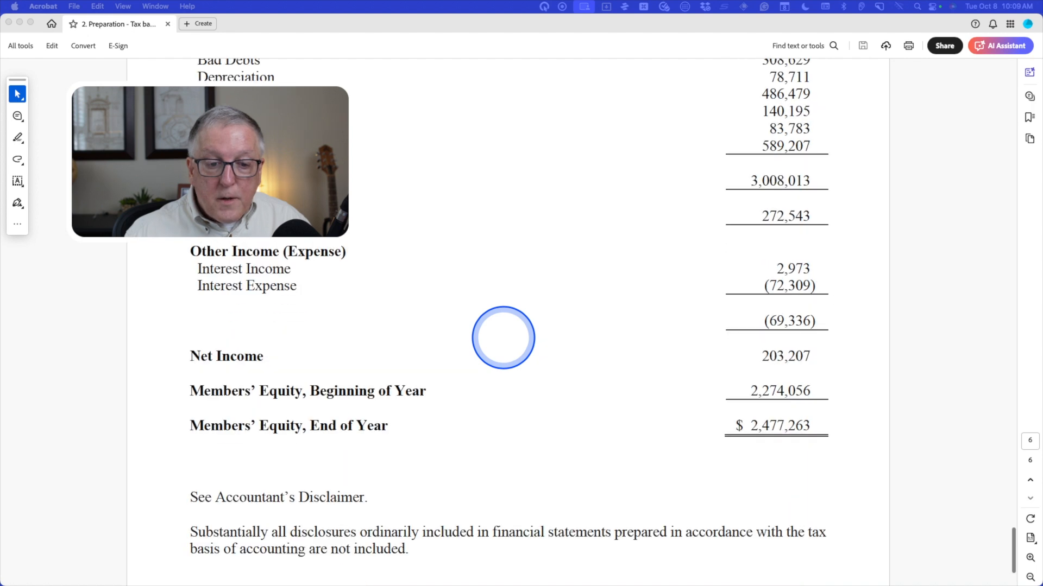
pyautogui.scroll(-3)
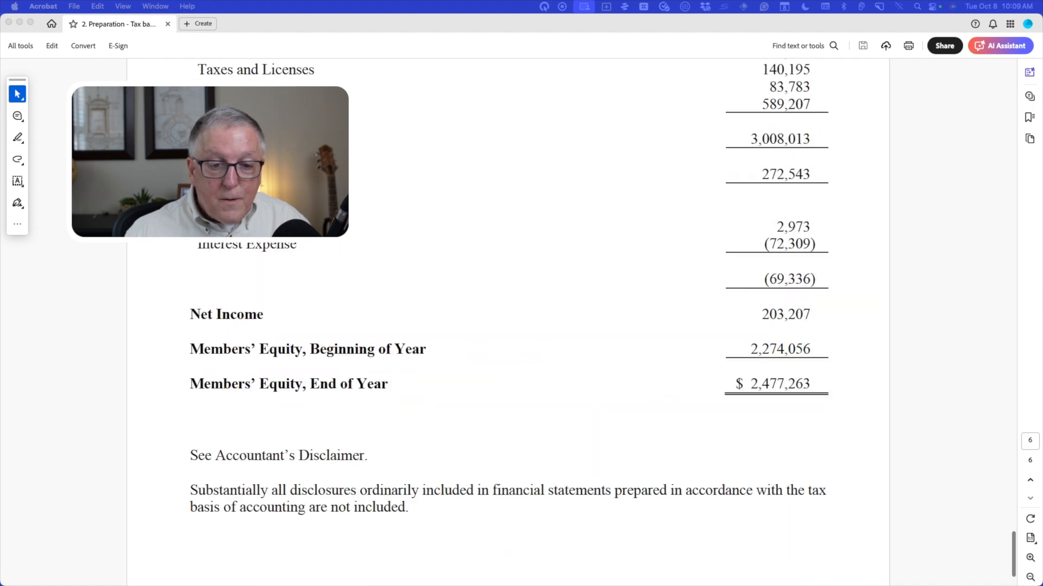
pyautogui.scroll(3)
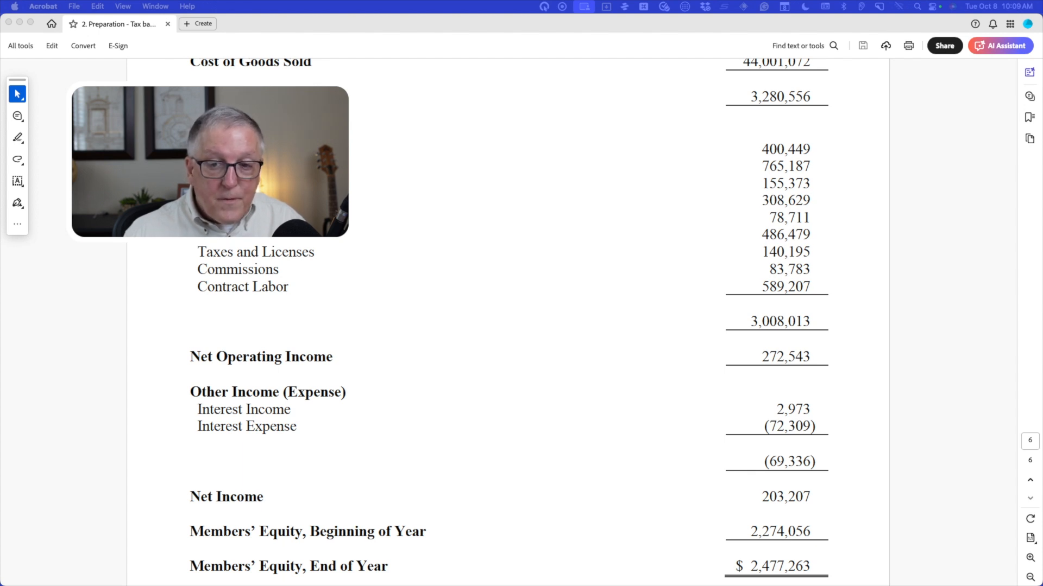
pyautogui.scroll(-3)
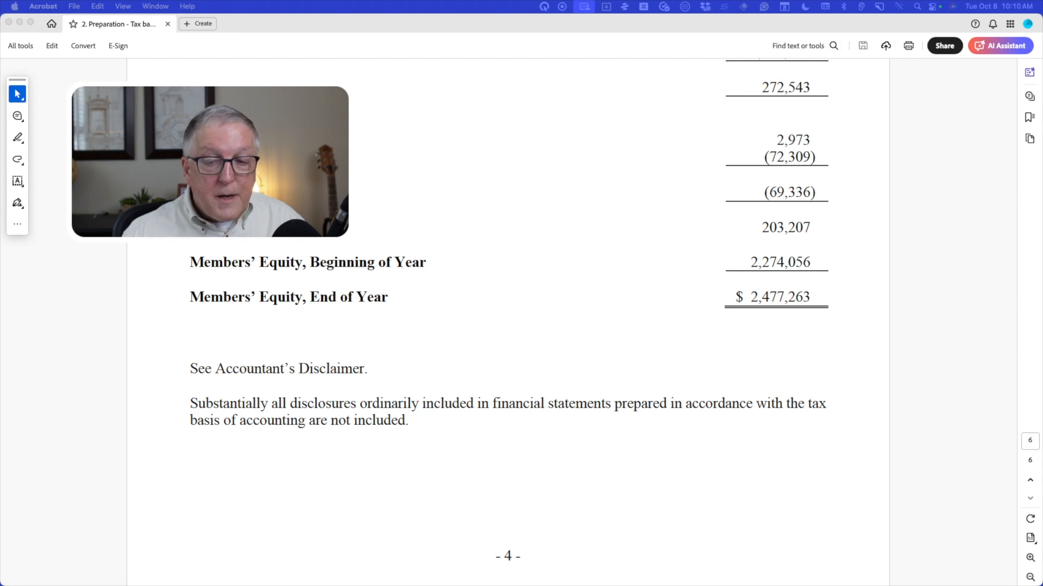
pyautogui.scroll(3)
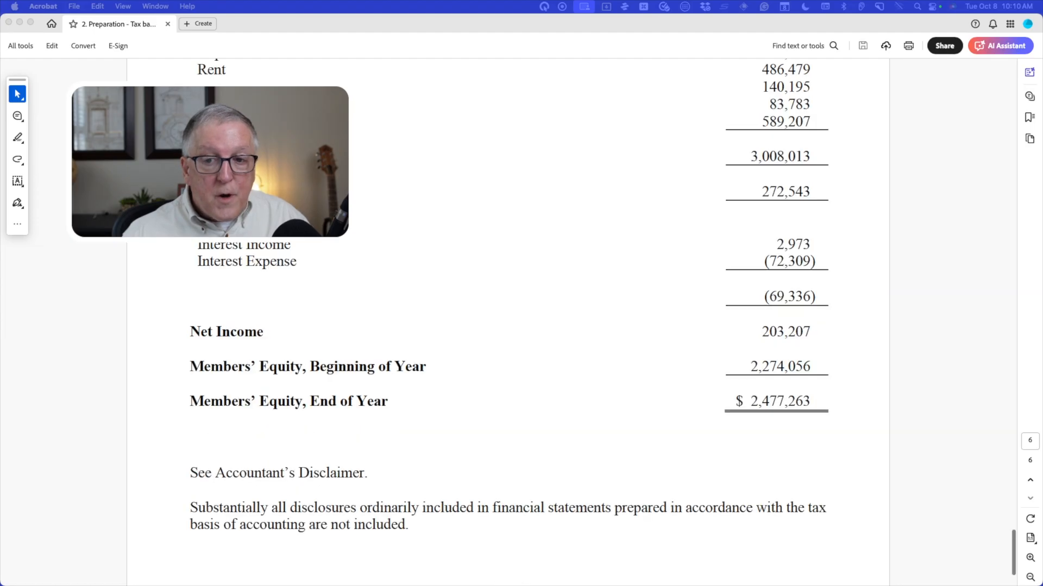
pyautogui.scroll(-3)
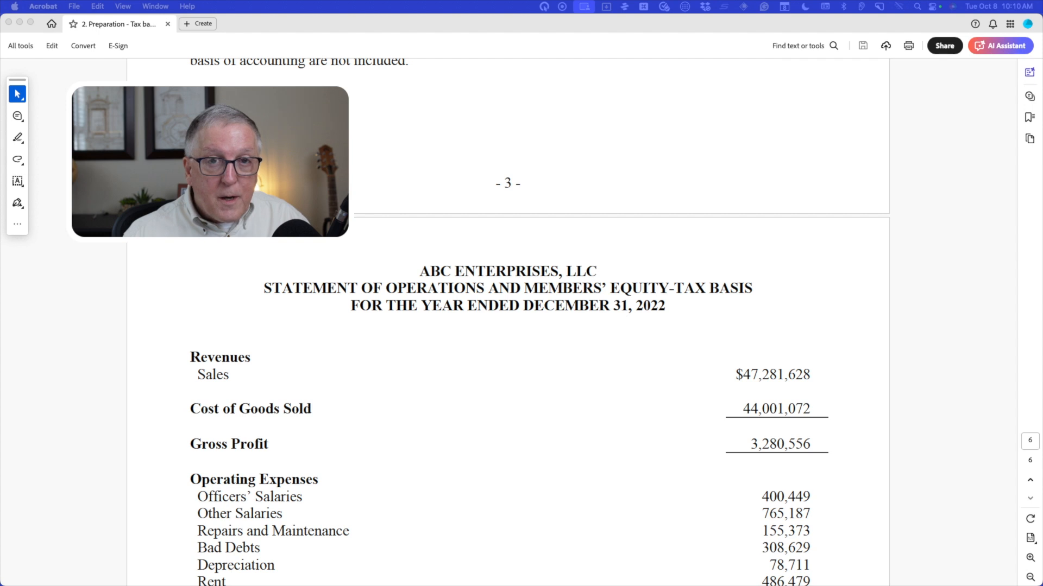
# Scroll up to the Landings CPAs disclaimer dated January 26, 2023, then the contents page
pyautogui.scroll(3)
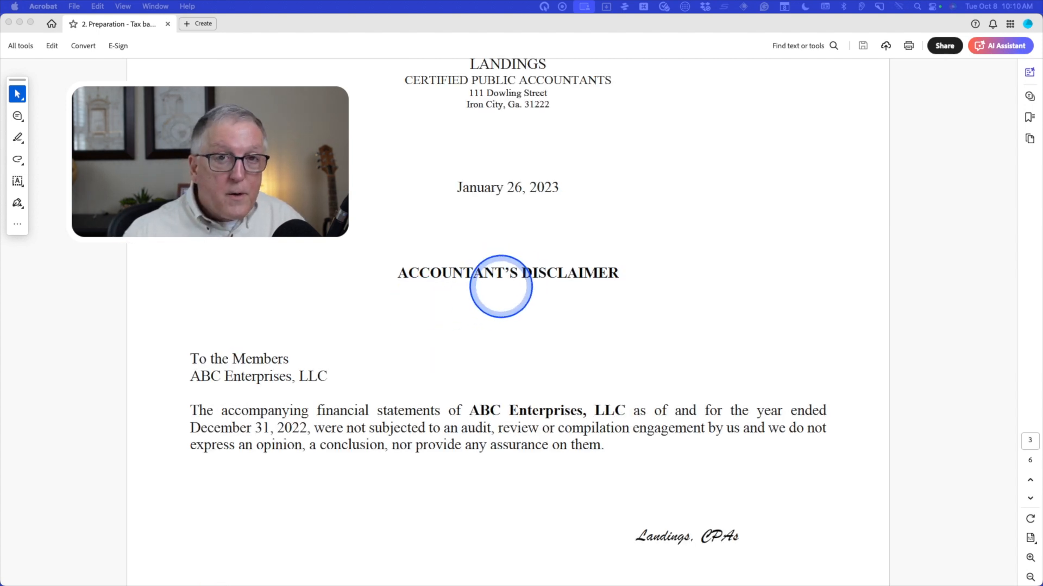
pyautogui.moveTo(400, 393)
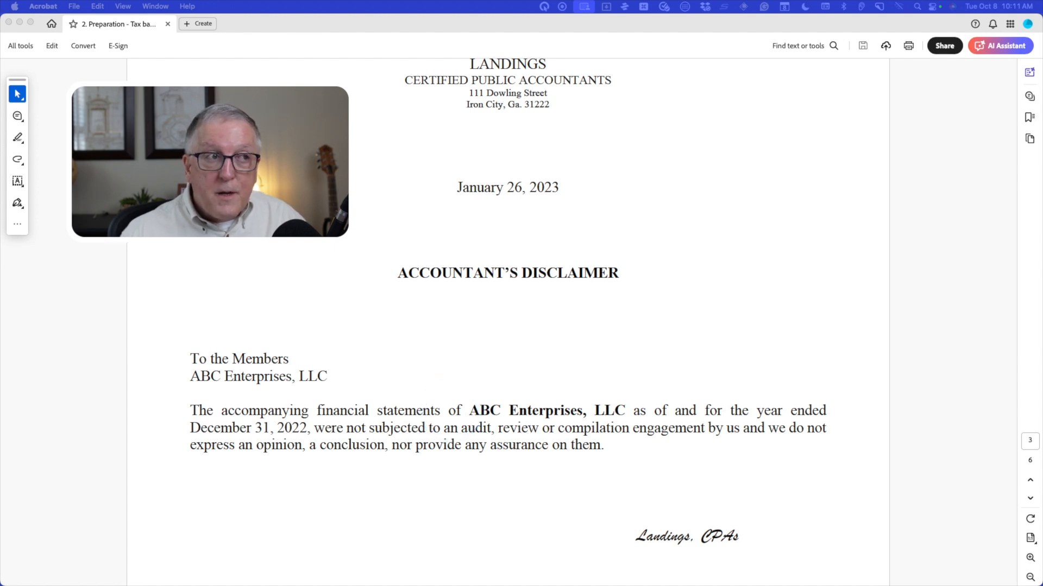
pyautogui.click(456, 410)
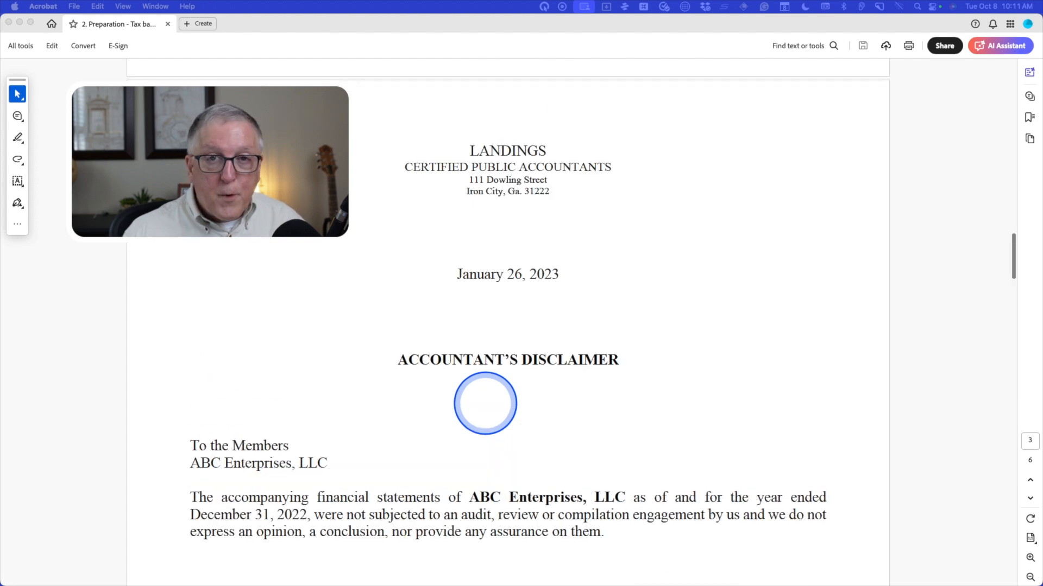
pyautogui.scroll(3)
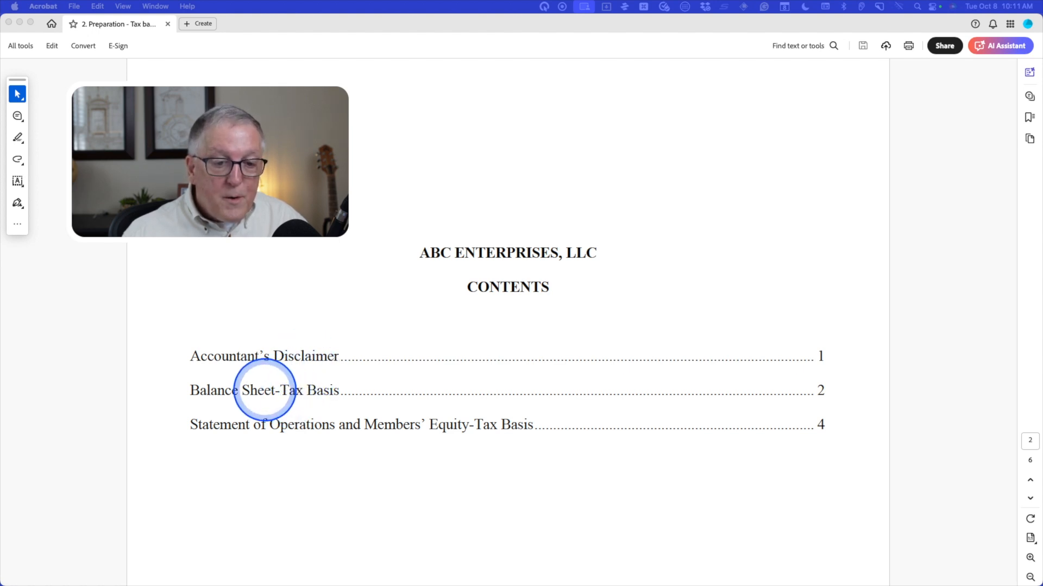
pyautogui.moveTo(267, 426)
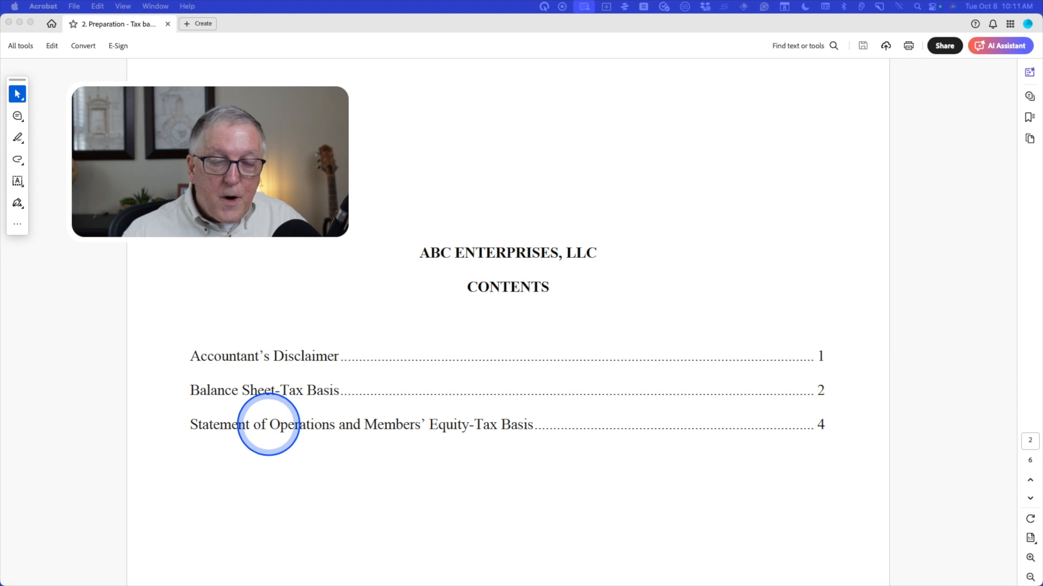
pyautogui.moveTo(325, 425)
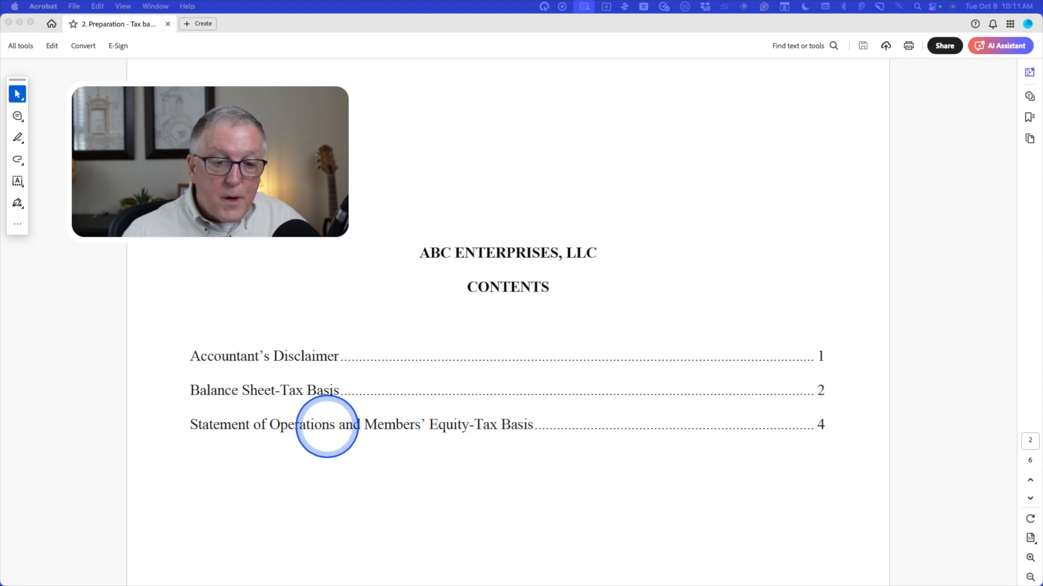